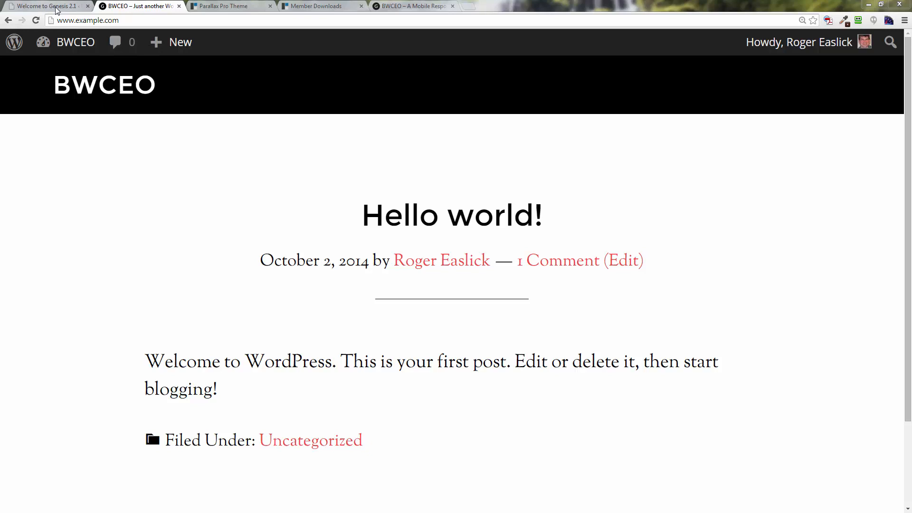
- Switch from the public site to the admin's Welcome to Genesis 2.1 page
{"action": "left_click", "coordinate": [42, 5]}
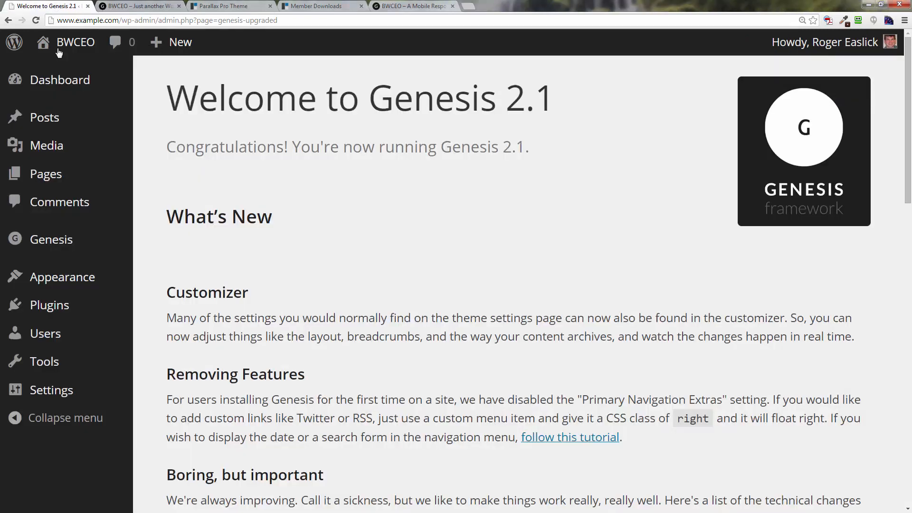
{"action": "mouse_move", "coordinate": [51, 239]}
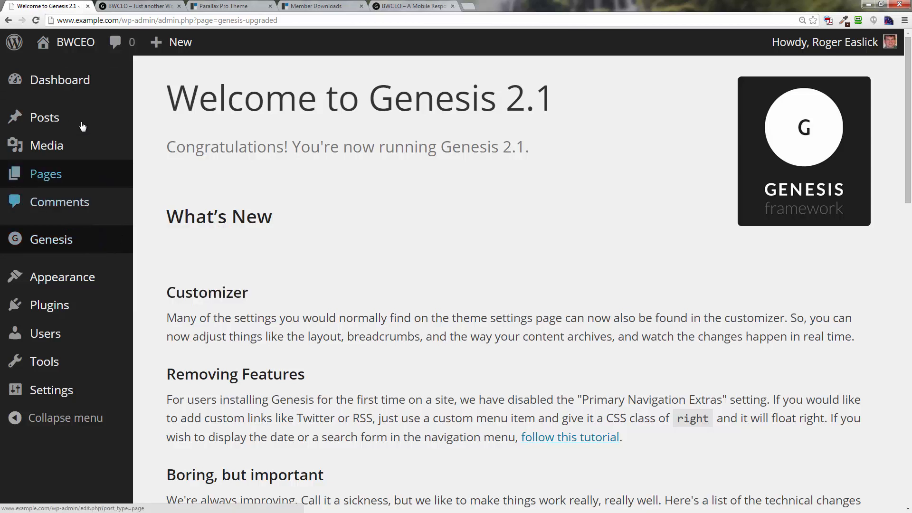
{"action": "mouse_move", "coordinate": [62, 195]}
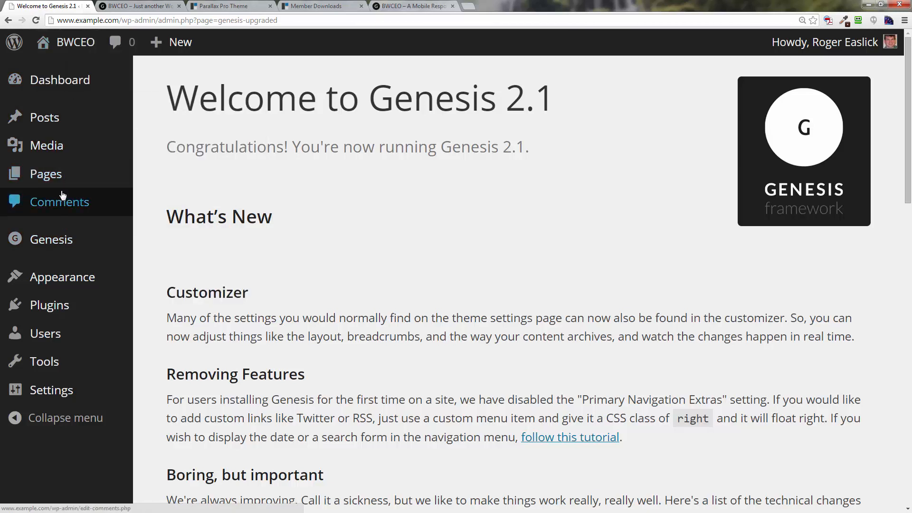
{"action": "mouse_move", "coordinate": [49, 304]}
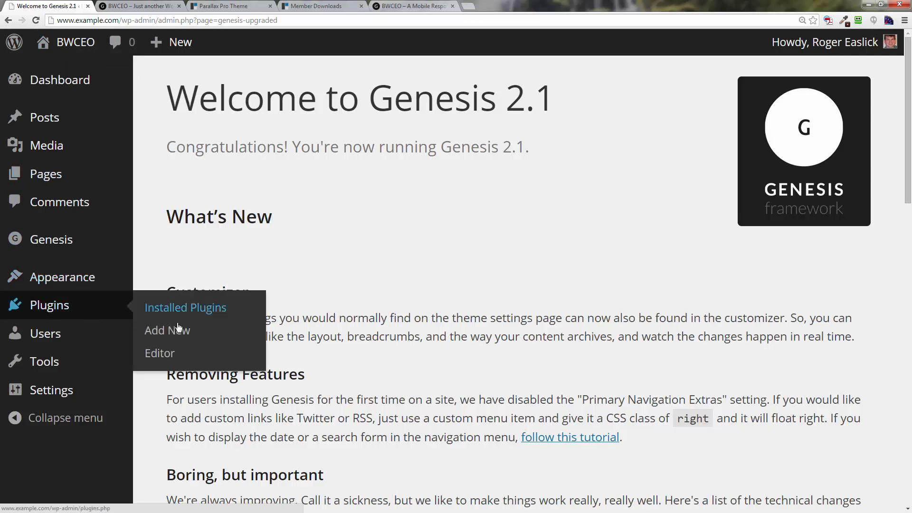
- Search the plugin directory for 'genesis enews extended' from Plugins > Add New
{"action": "left_click", "coordinate": [167, 330]}
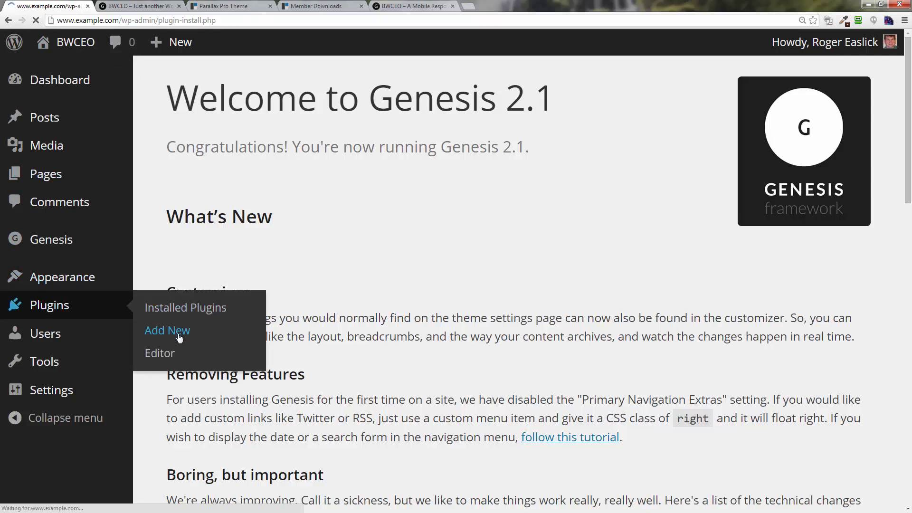
{"action": "left_click", "coordinate": [167, 331]}
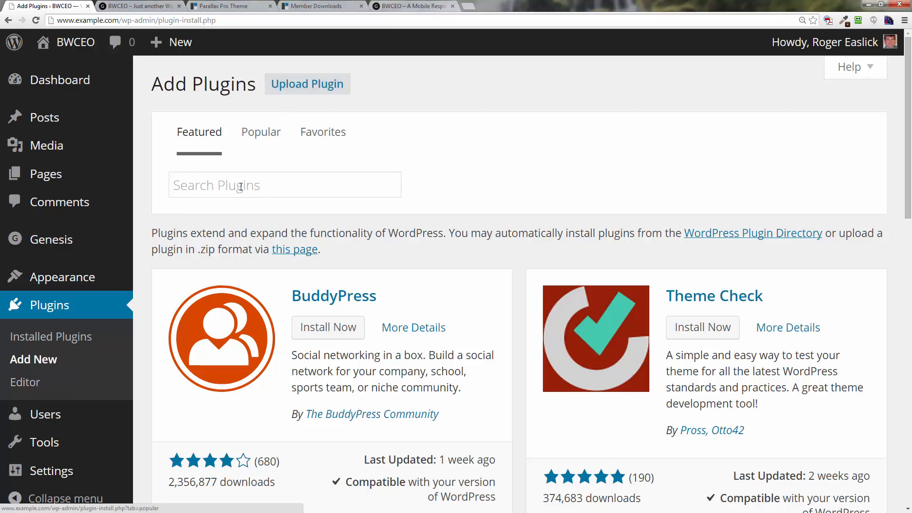
{"action": "type", "text": "genesis enews edyr"}
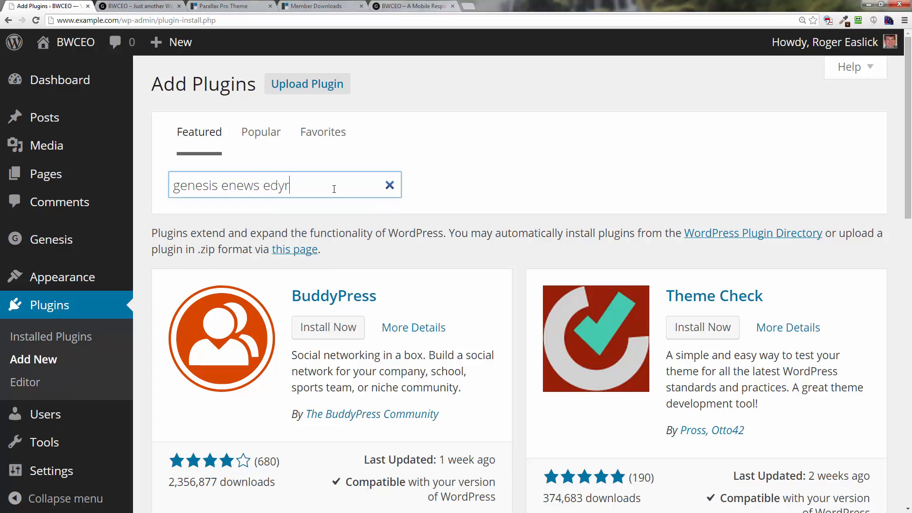
{"action": "key", "text": "Backspace"}
{"action": "type", "text": "xtended"}
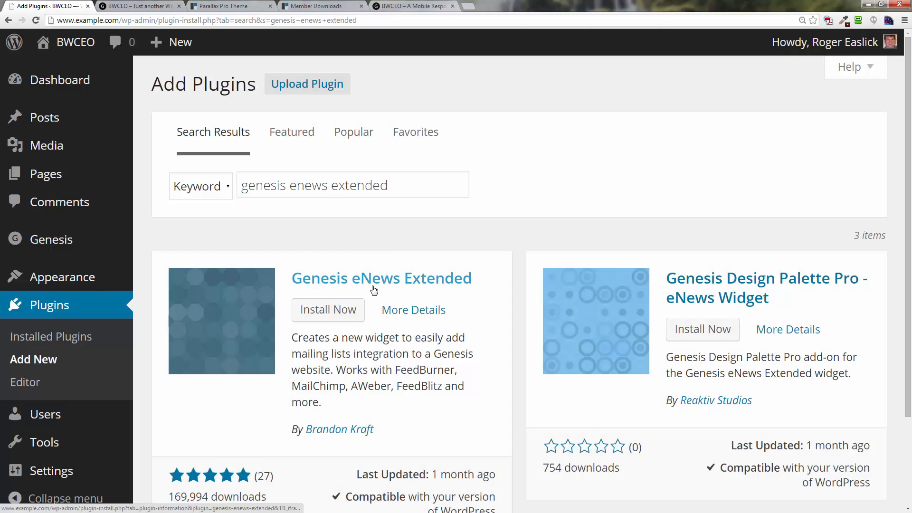
- Install Genesis eNews Extended 1.4.1 and activate it
{"action": "left_click", "coordinate": [328, 310]}
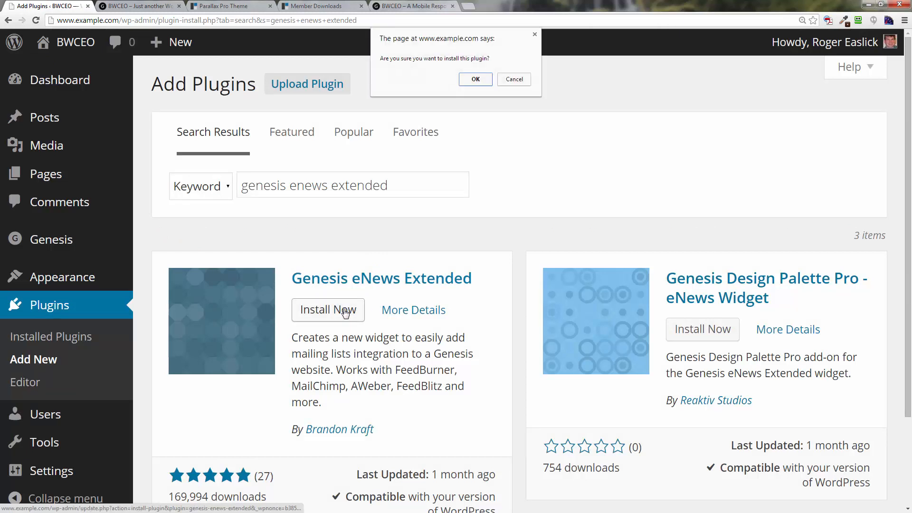
{"action": "left_click", "coordinate": [475, 79]}
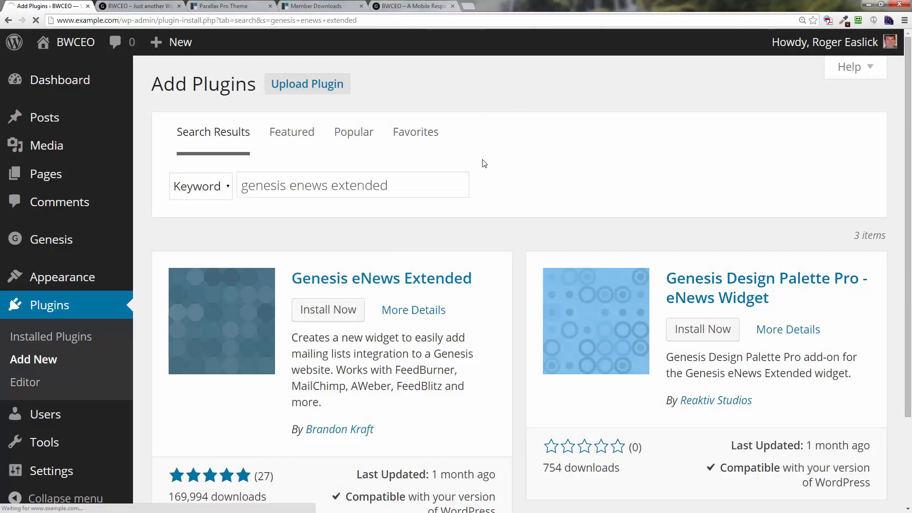
{"action": "left_click", "coordinate": [327, 310]}
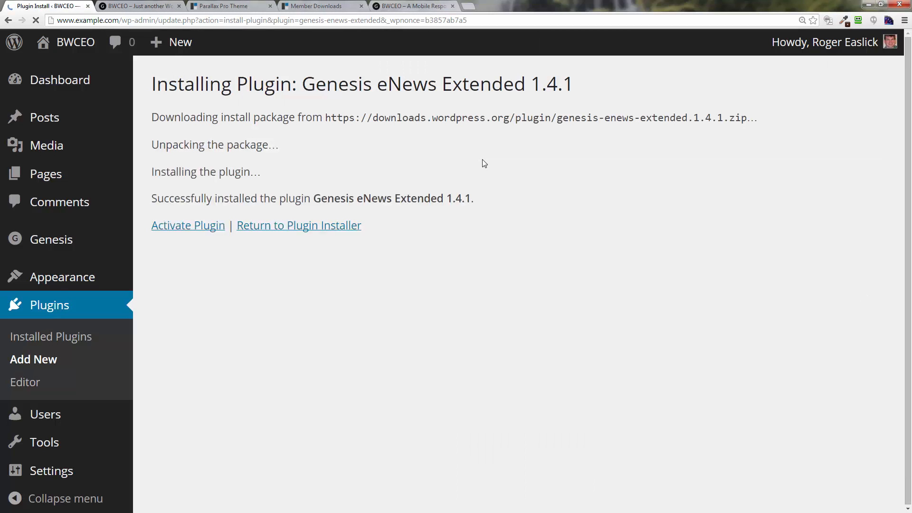
{"action": "mouse_move", "coordinate": [191, 229]}
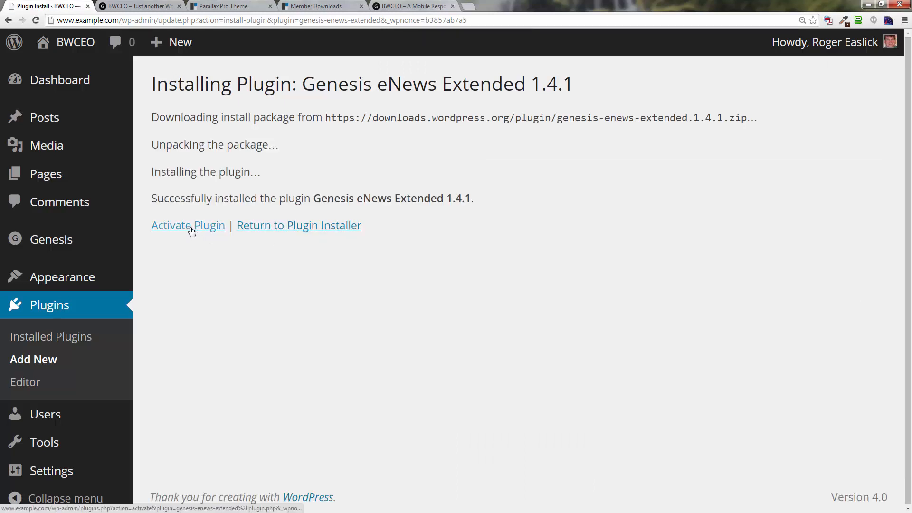
{"action": "left_click", "coordinate": [188, 225]}
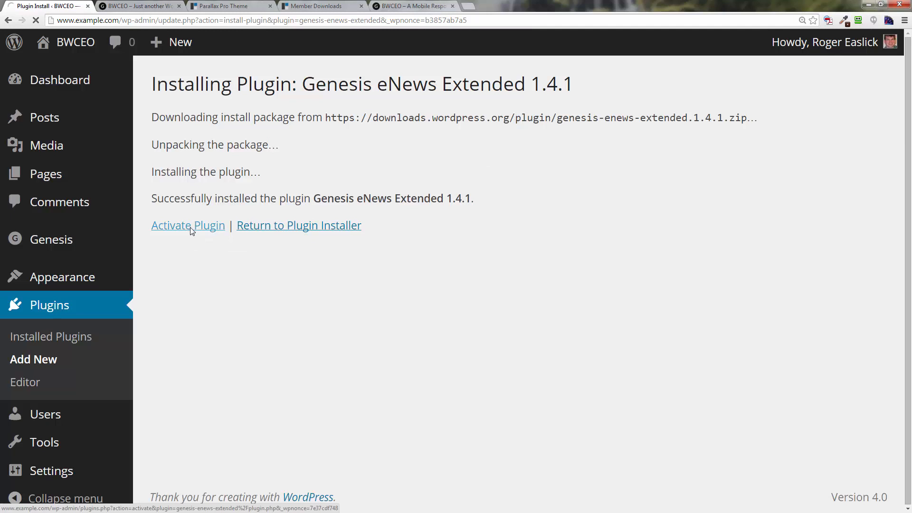
{"action": "left_click", "coordinate": [188, 225]}
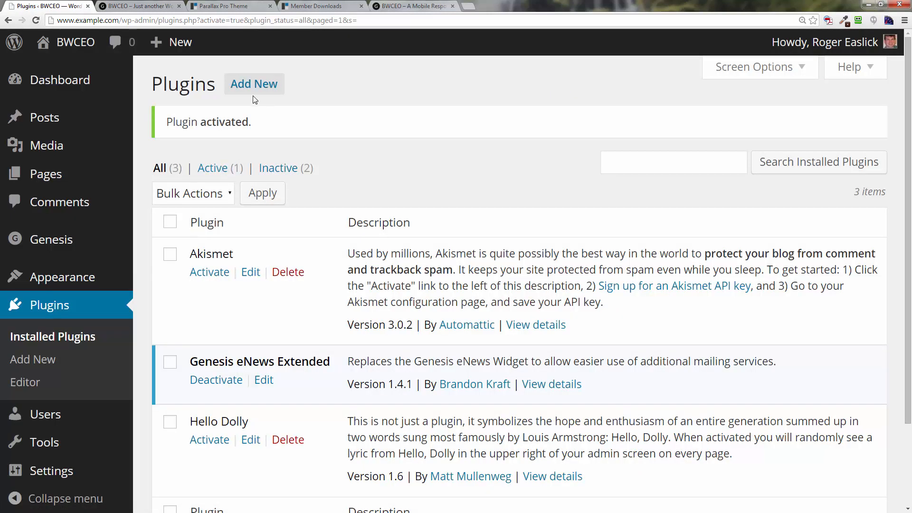
- Search the plugin directory for 'simple social icons'
{"action": "left_click", "coordinate": [253, 84]}
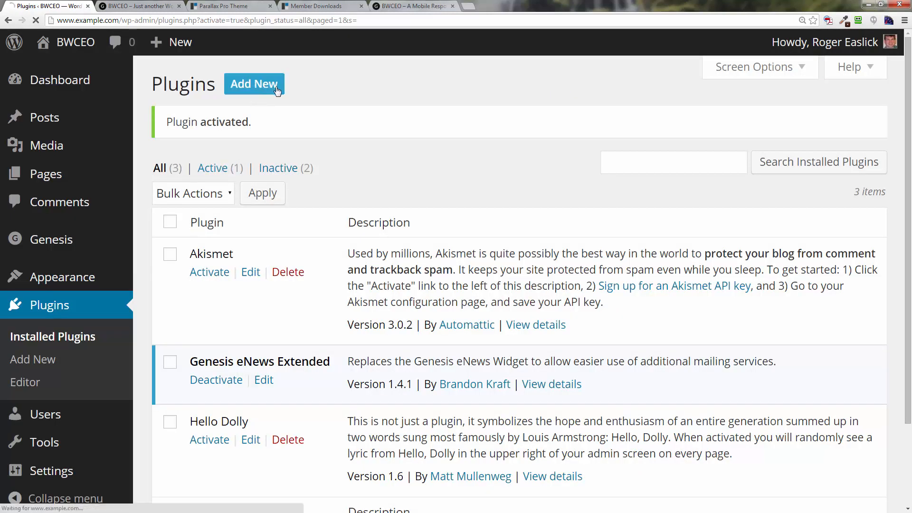
{"action": "left_click", "coordinate": [255, 84]}
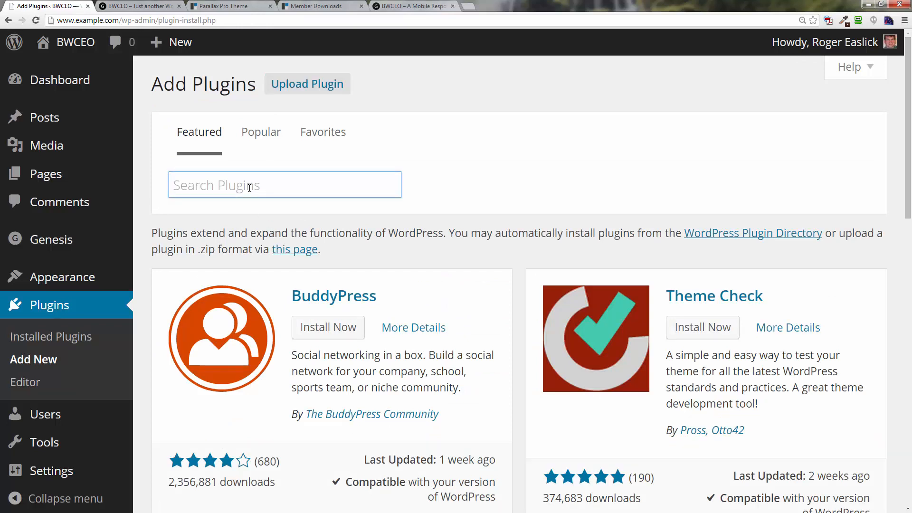
{"action": "type", "text": "S"}
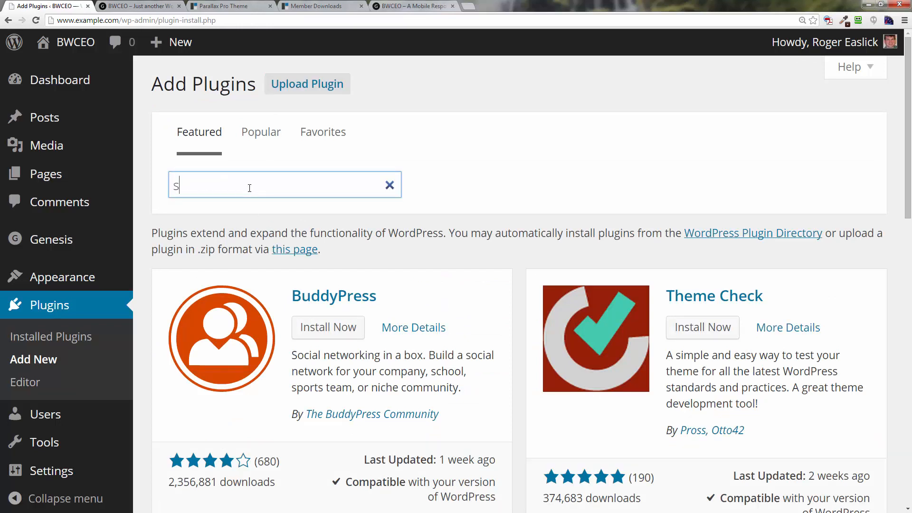
{"action": "type", "text": "imple"}
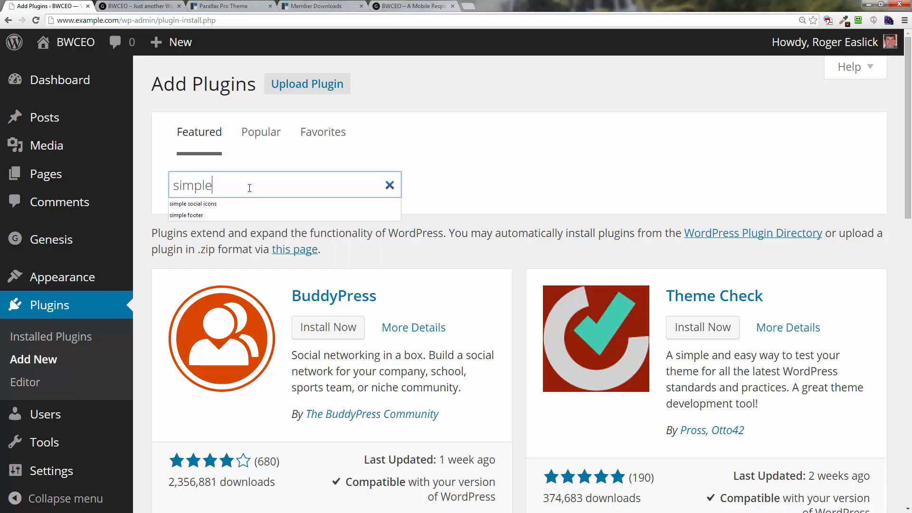
{"action": "left_click", "coordinate": [192, 203]}
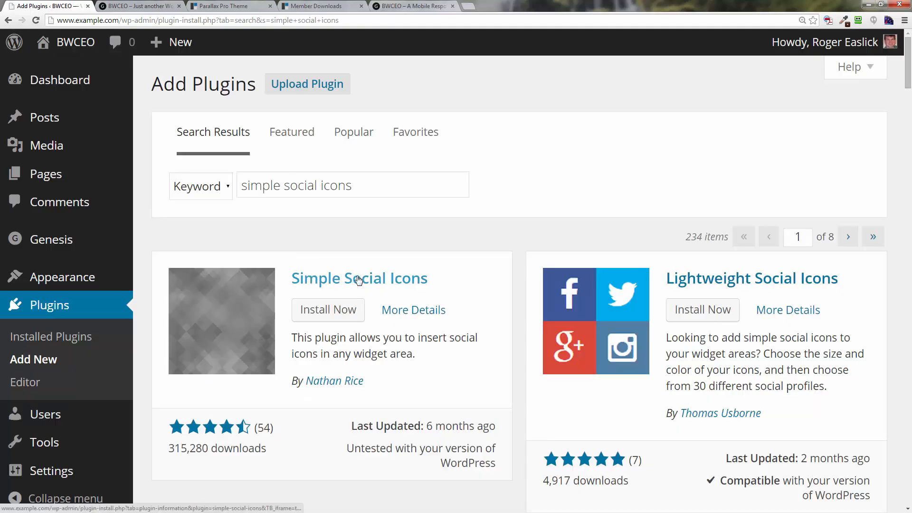
- Install Simple Social Icons 1.0.6 and activate it
{"action": "left_click", "coordinate": [327, 310]}
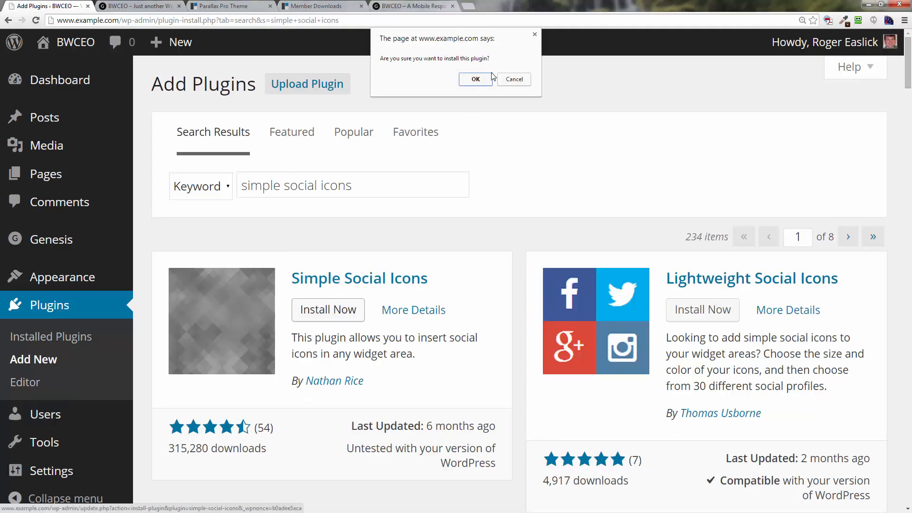
{"action": "left_click", "coordinate": [475, 80]}
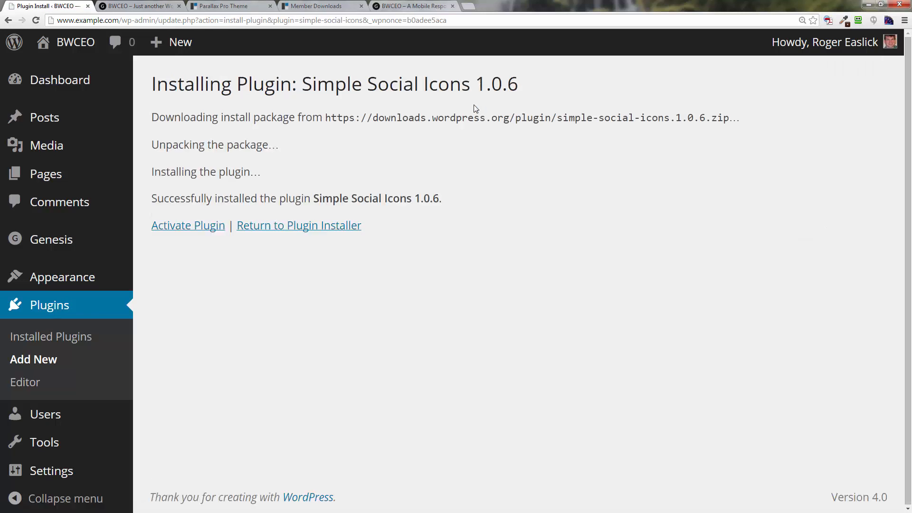
{"action": "left_click", "coordinate": [188, 225]}
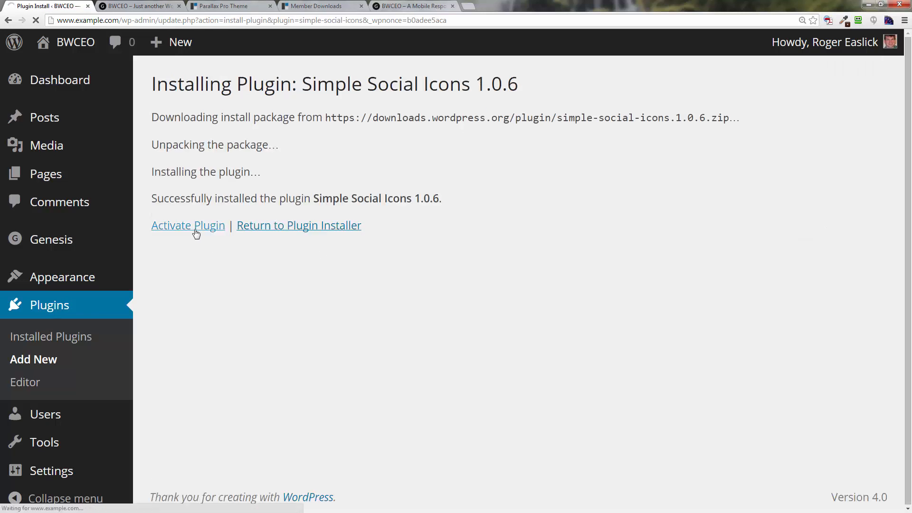
{"action": "left_click", "coordinate": [188, 225]}
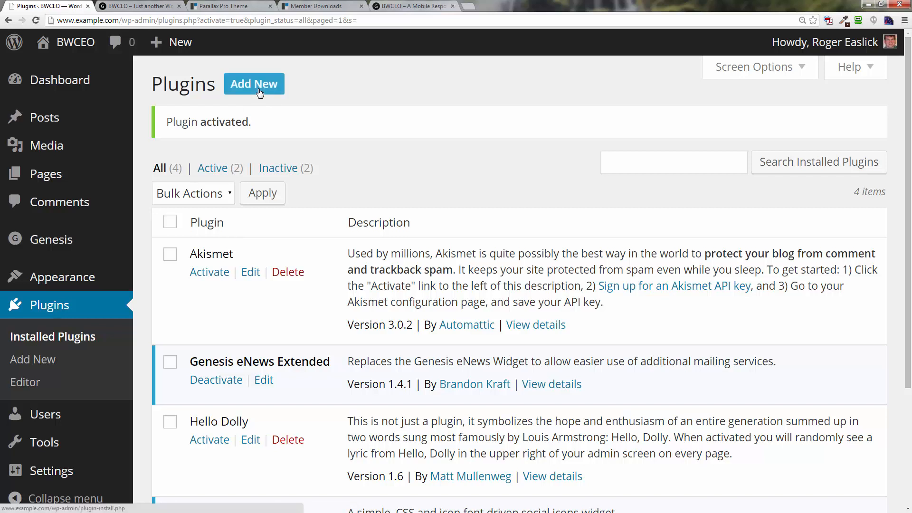
- Search 'contact form 7', install Contact Form 7 4.0 and activate it
{"action": "left_click", "coordinate": [254, 83]}
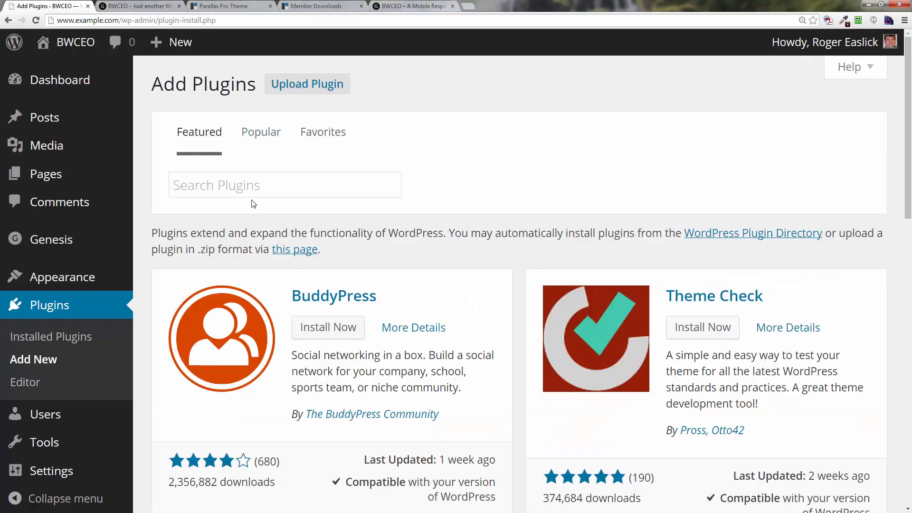
{"action": "type", "text": "contact form 7"}
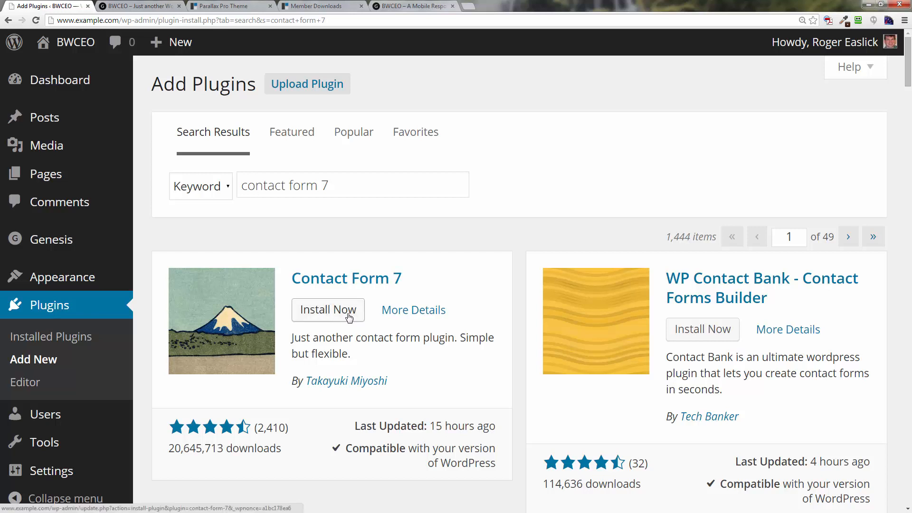
{"action": "left_click", "coordinate": [328, 309]}
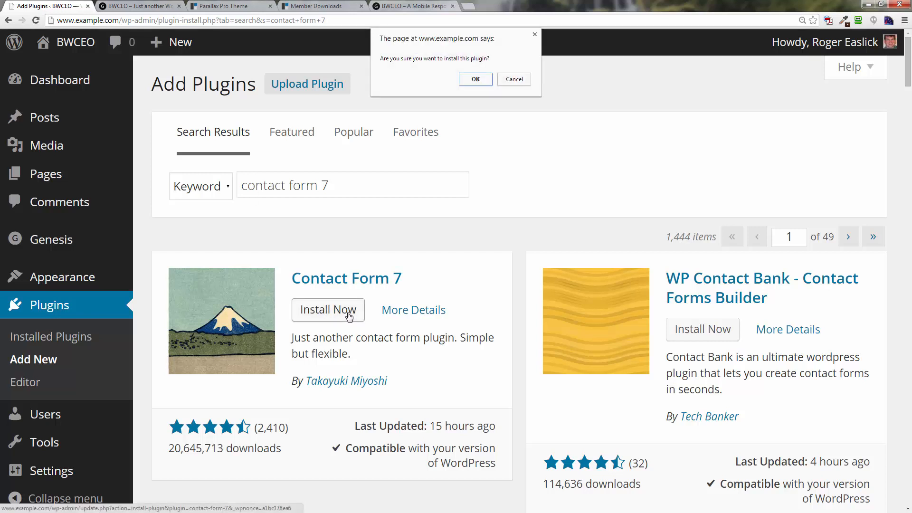
{"action": "left_click", "coordinate": [475, 79]}
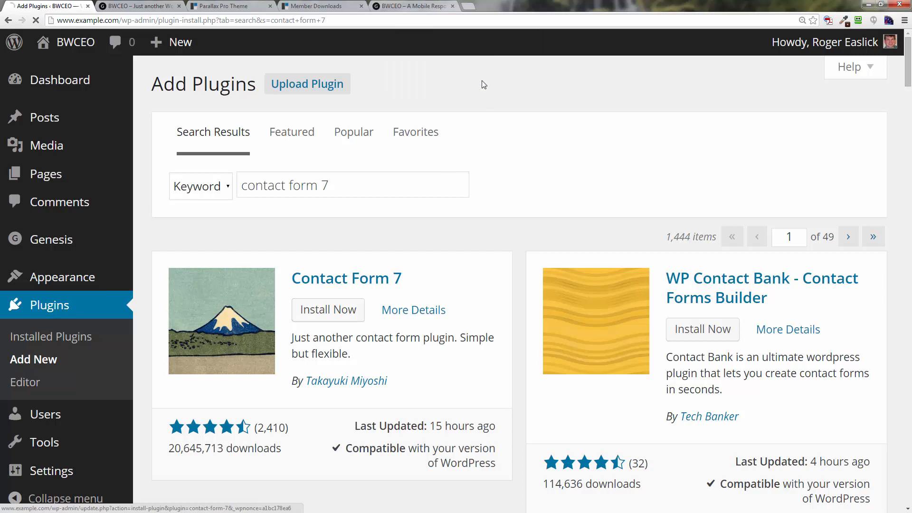
{"action": "left_click", "coordinate": [327, 309]}
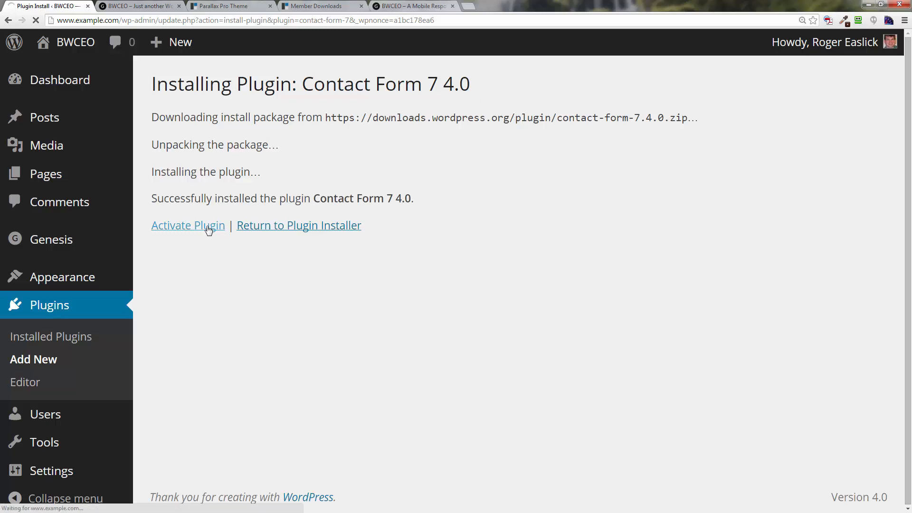
{"action": "left_click", "coordinate": [188, 225]}
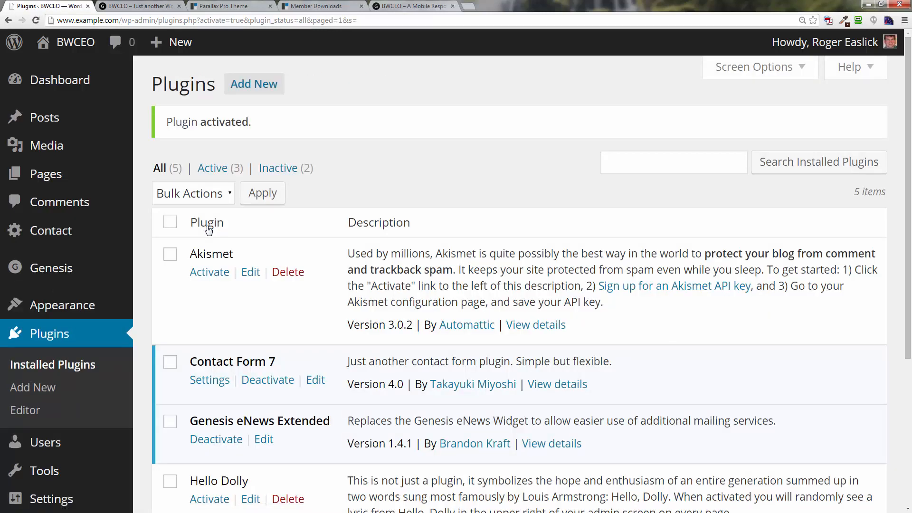
{"action": "mouse_move", "coordinate": [297, 232]}
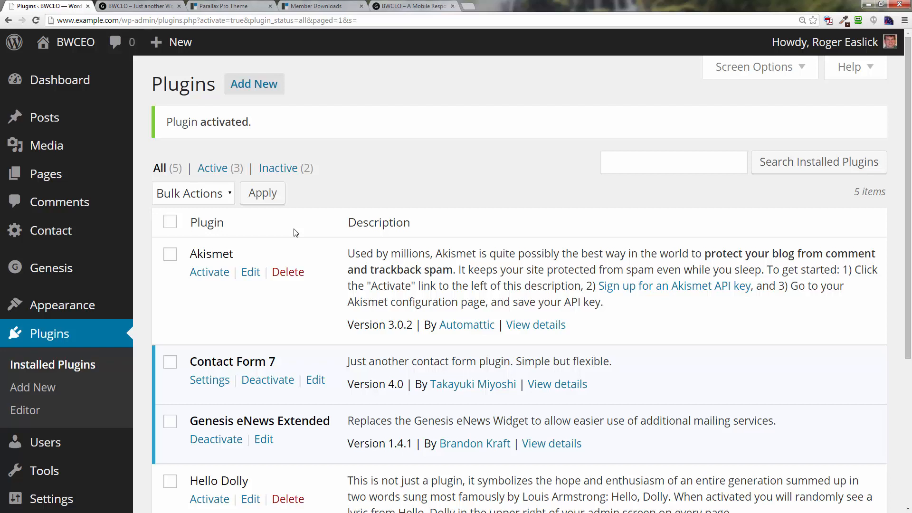
{"action": "mouse_move", "coordinate": [303, 199]}
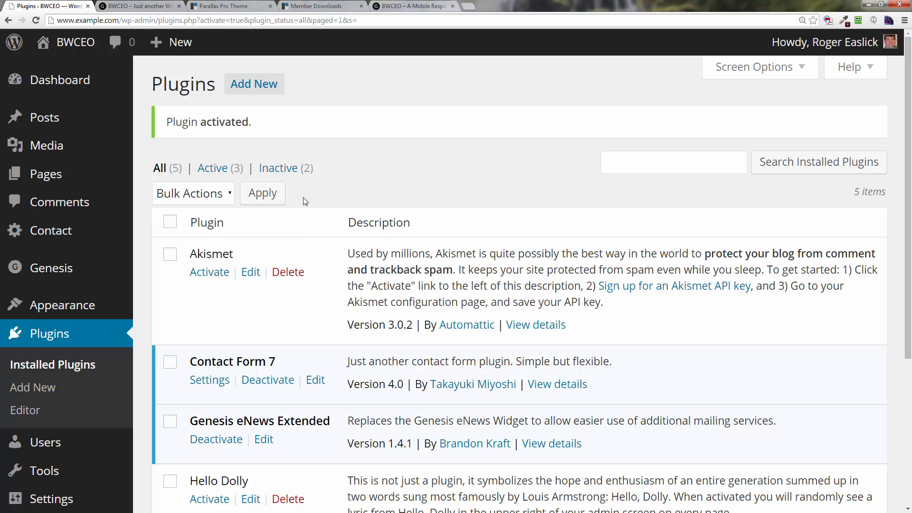
{"action": "mouse_move", "coordinate": [302, 190]}
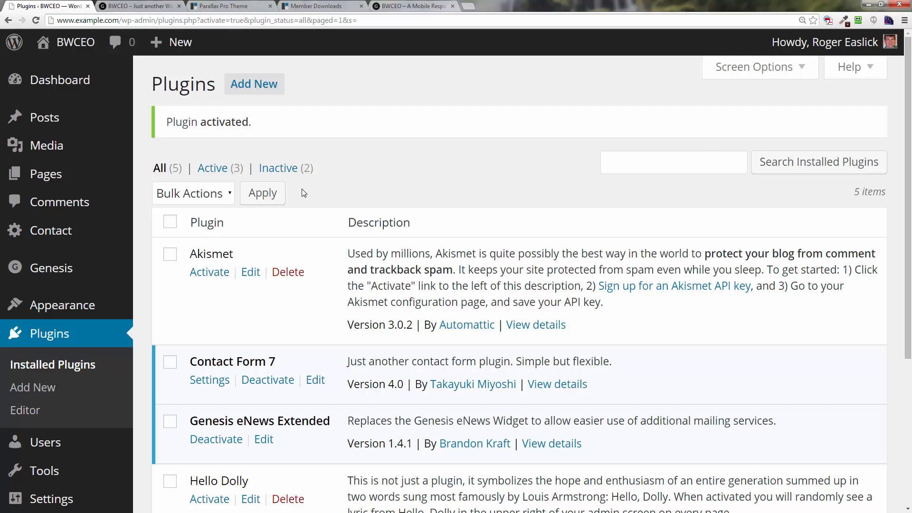